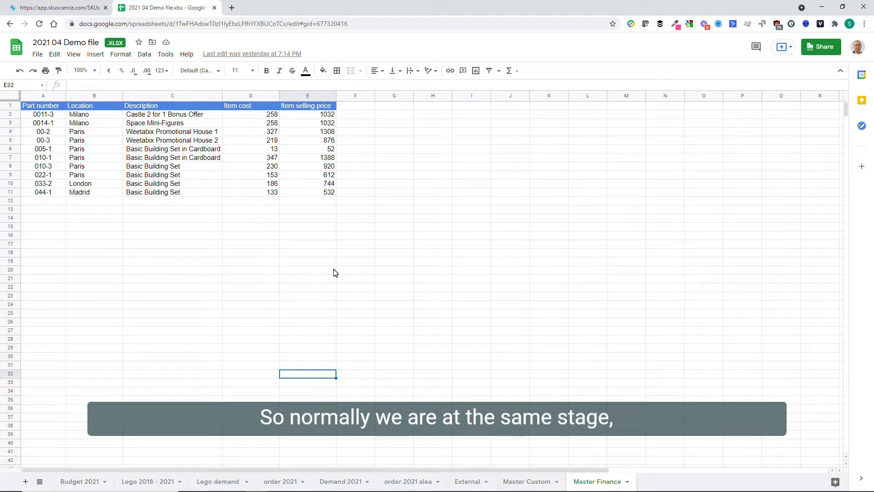
Check item 0011-3's general information, showing 0 € cost, price and profit
click(55, 7)
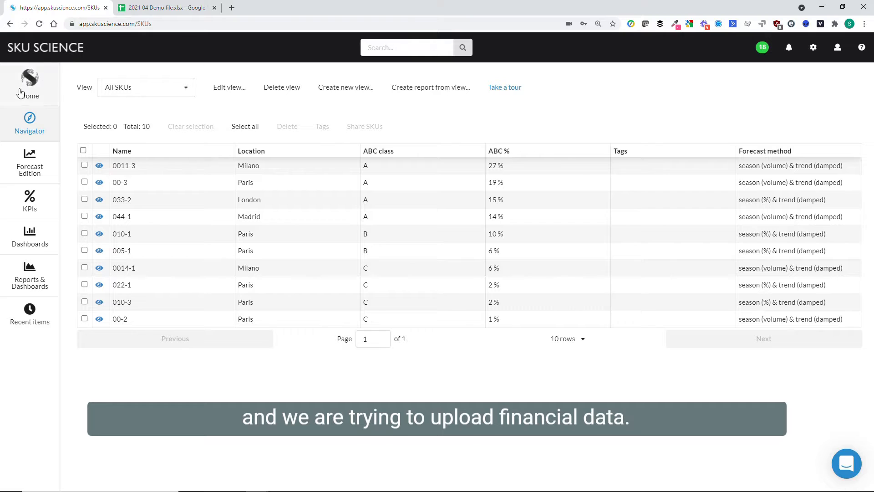
mouse_move(504, 87)
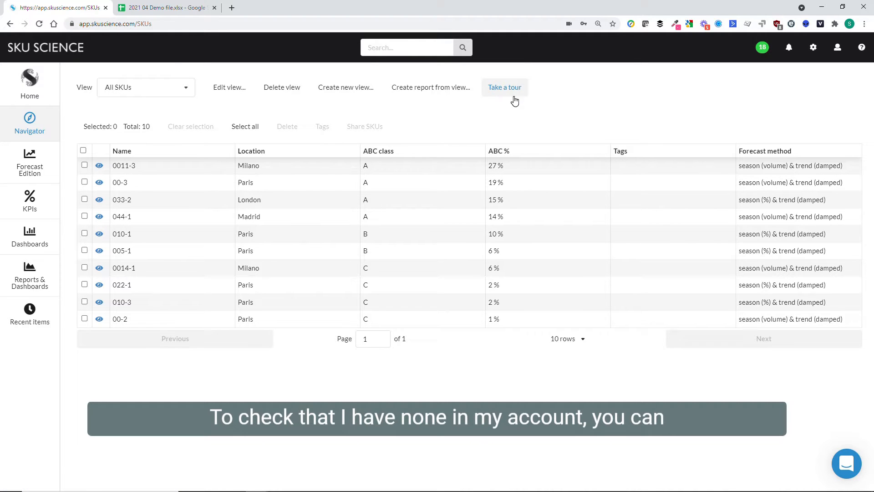
mouse_move(99, 166)
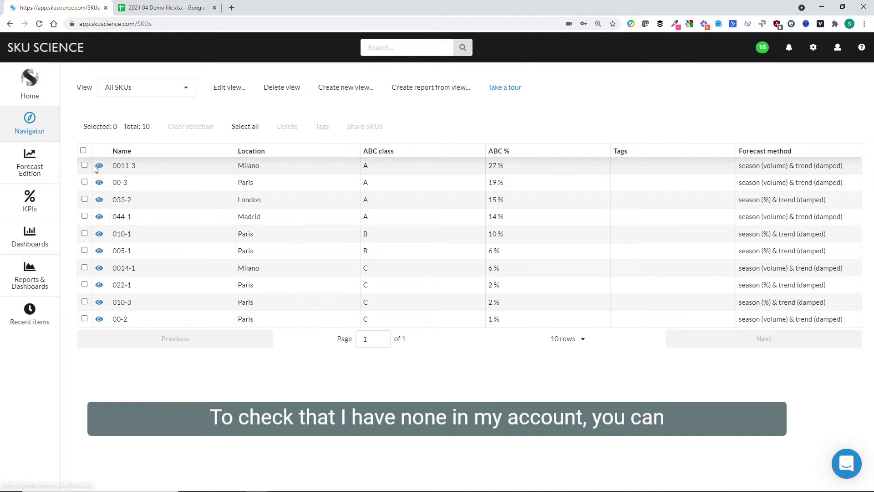
click(123, 165)
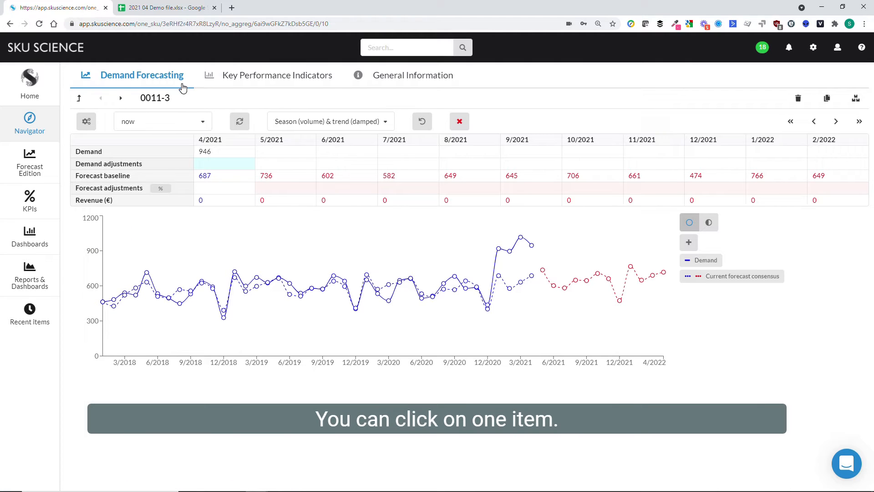
click(412, 75)
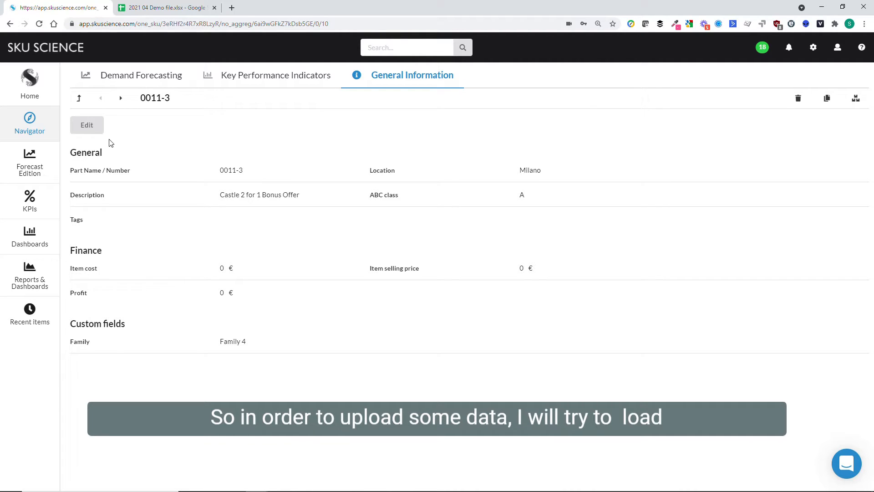
click(164, 8)
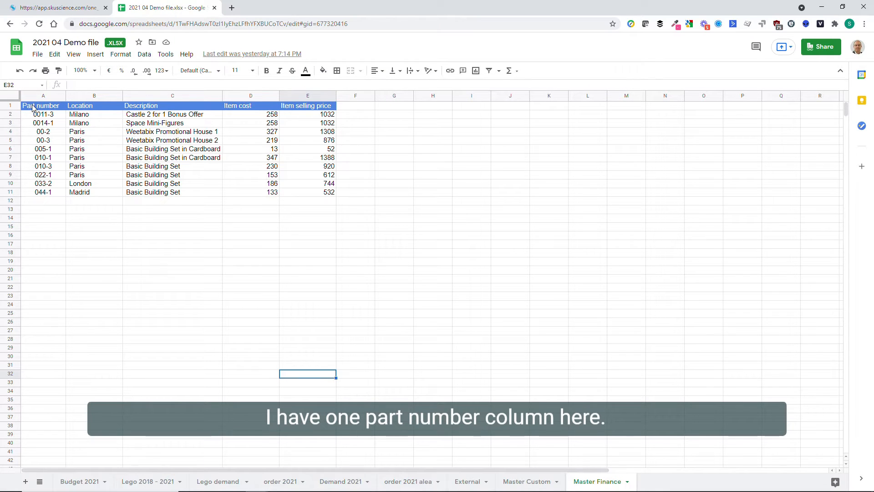
Review the Part number and Item selling price columns in the Master Finance sheet
click(42, 95)
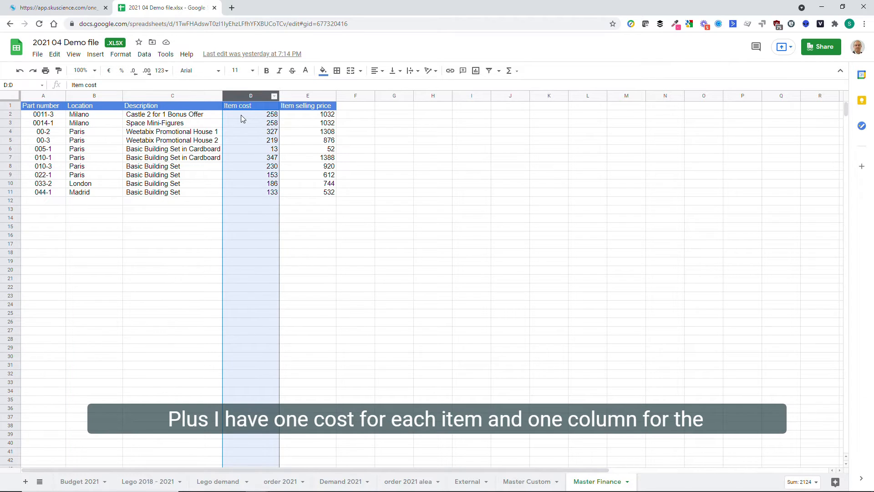
click(307, 95)
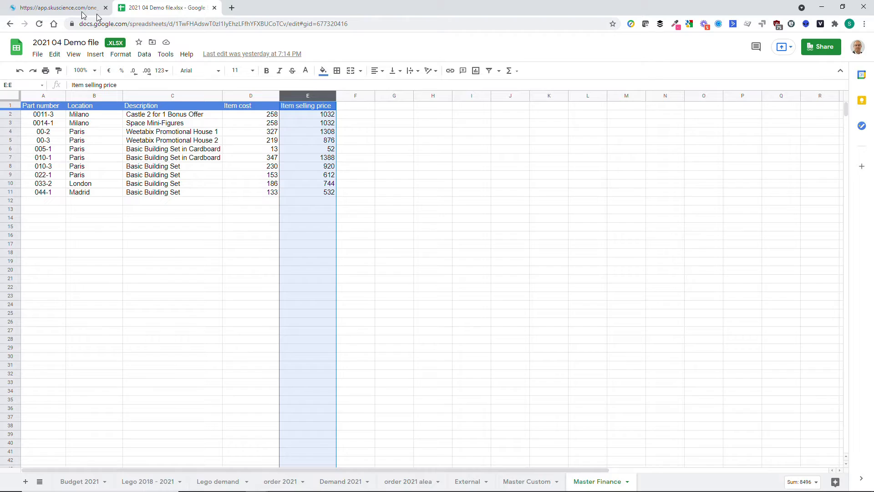
click(55, 7)
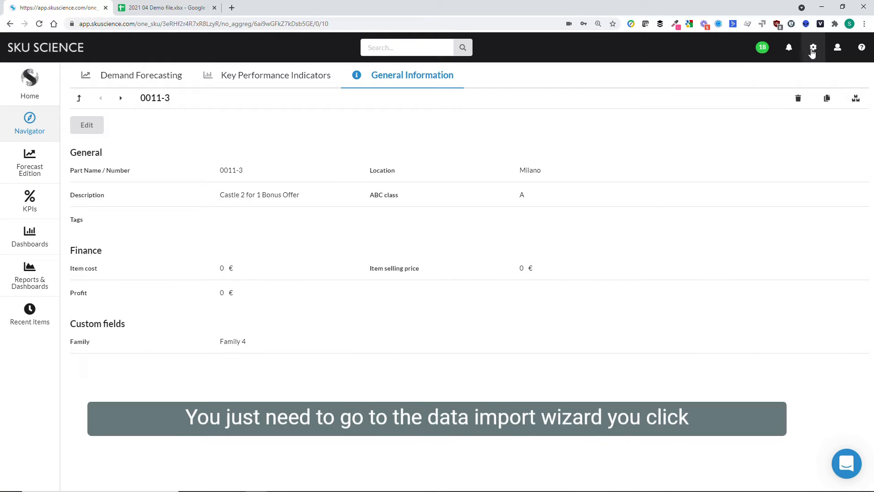
Upload SKU data from 2021 04 Demo file.xlsx, selecting the Master Finance sheet
click(812, 47)
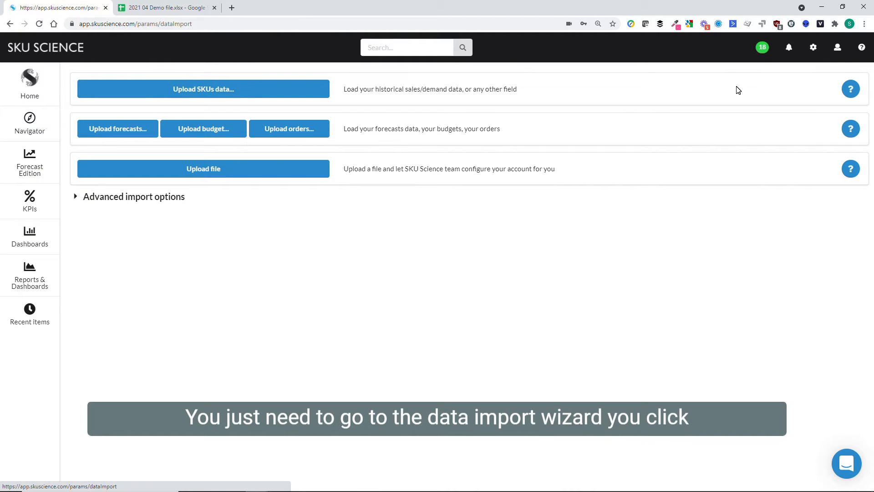
click(203, 89)
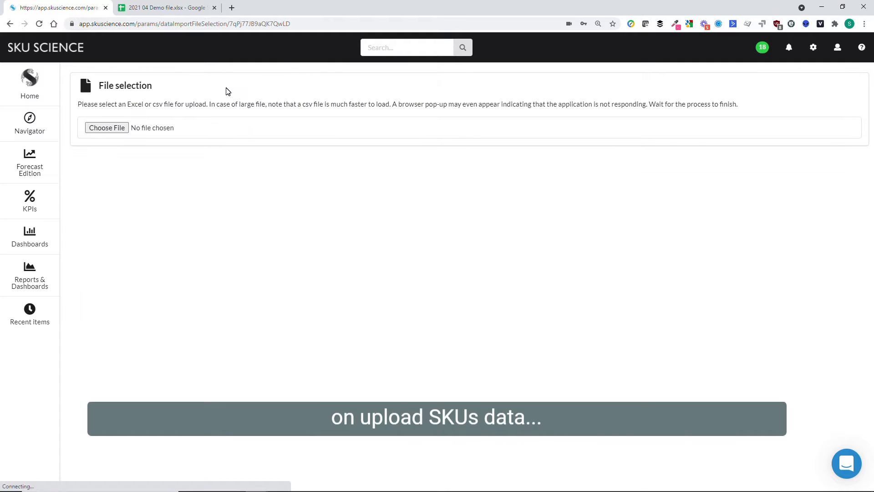
click(106, 128)
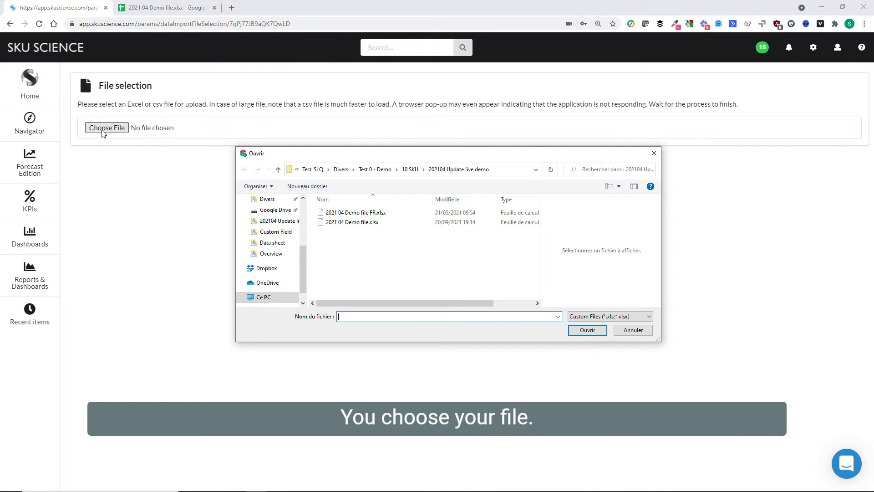
click(352, 221)
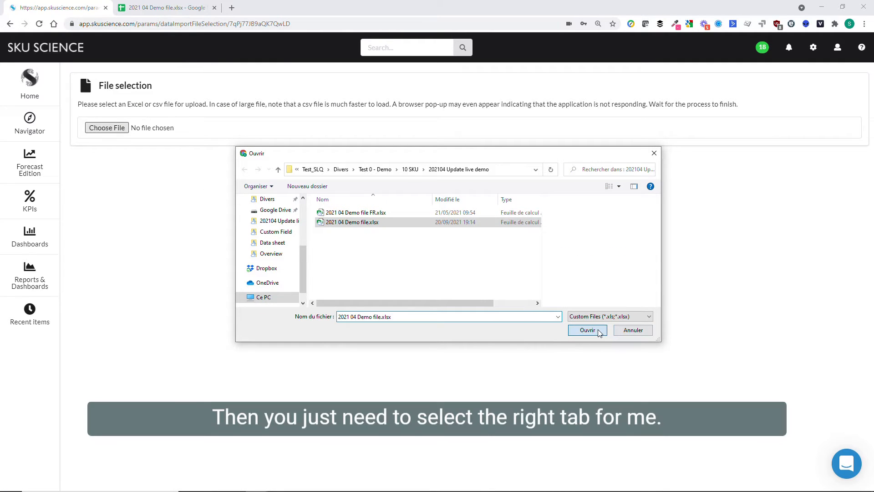
click(587, 330)
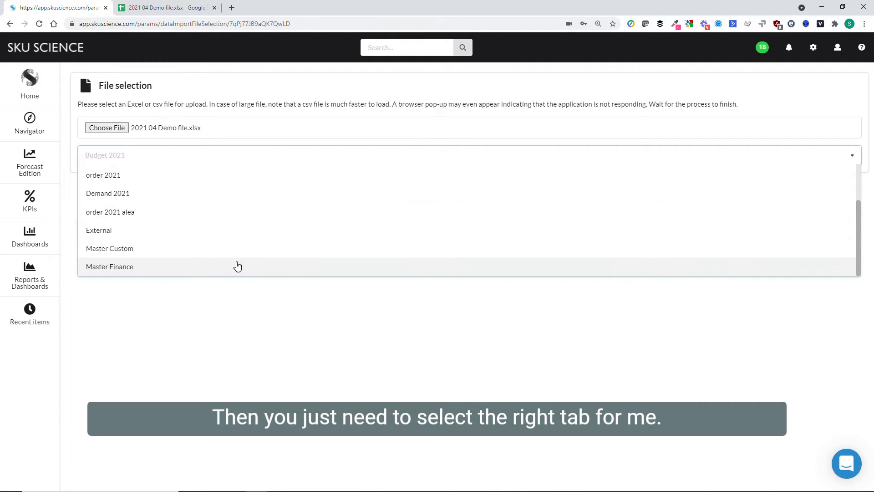
click(110, 266)
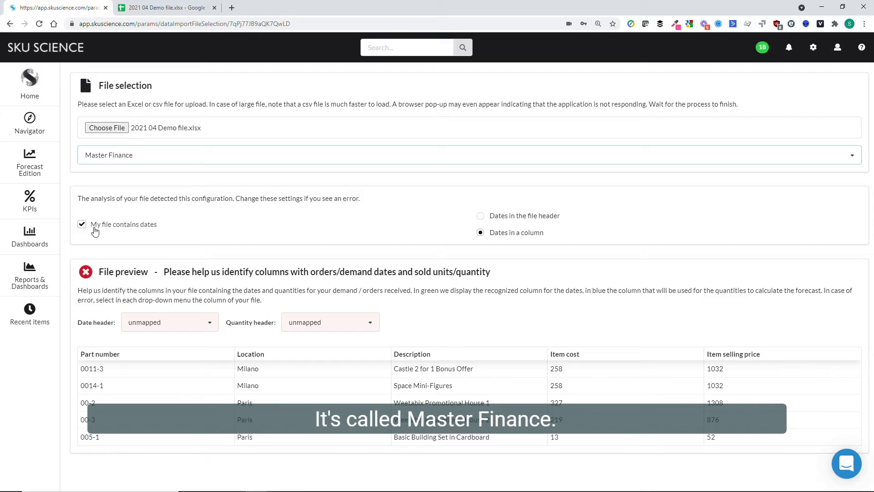
Mark the file as containing no dates, review the column mapping, and confirm the import
click(82, 224)
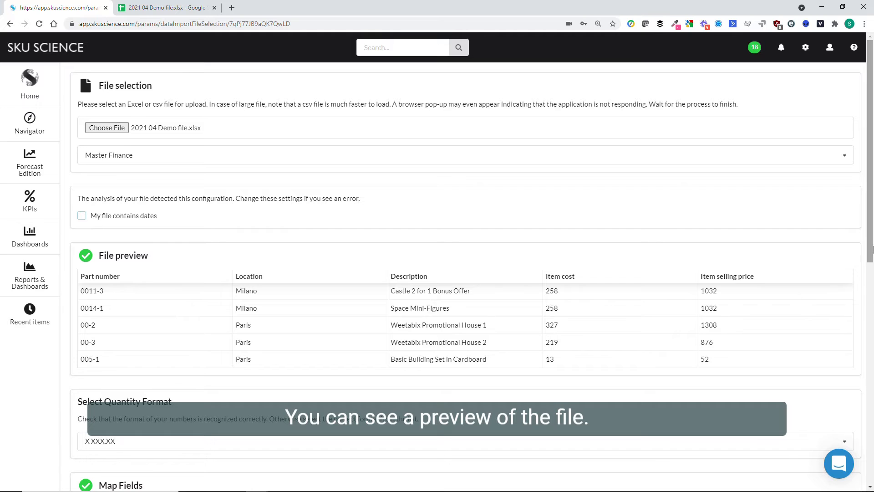
scroll(down, 3)
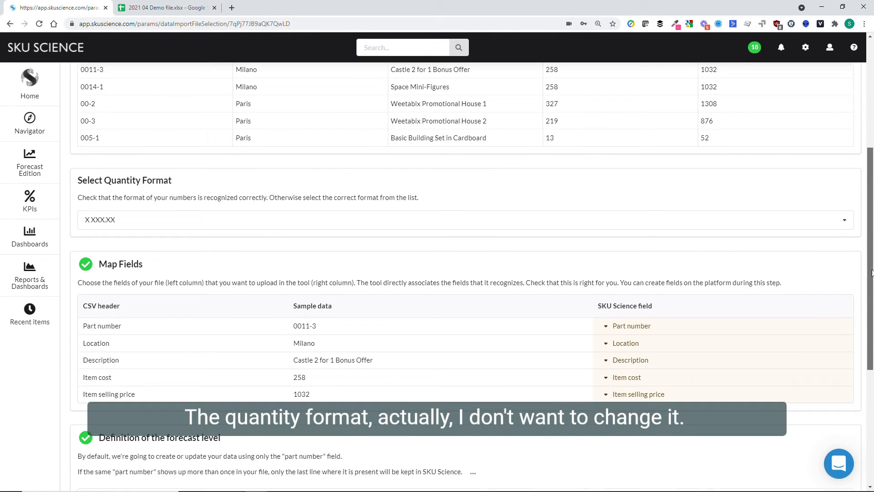
scroll(down, 3)
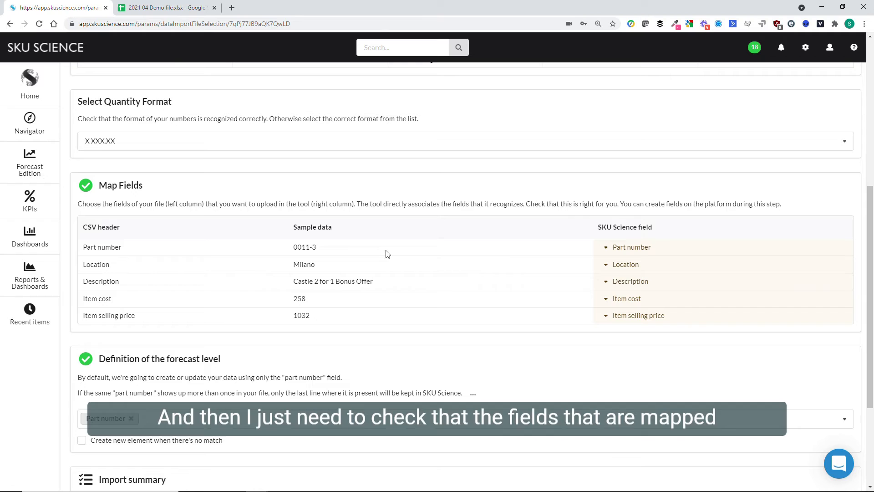
mouse_move(159, 310)
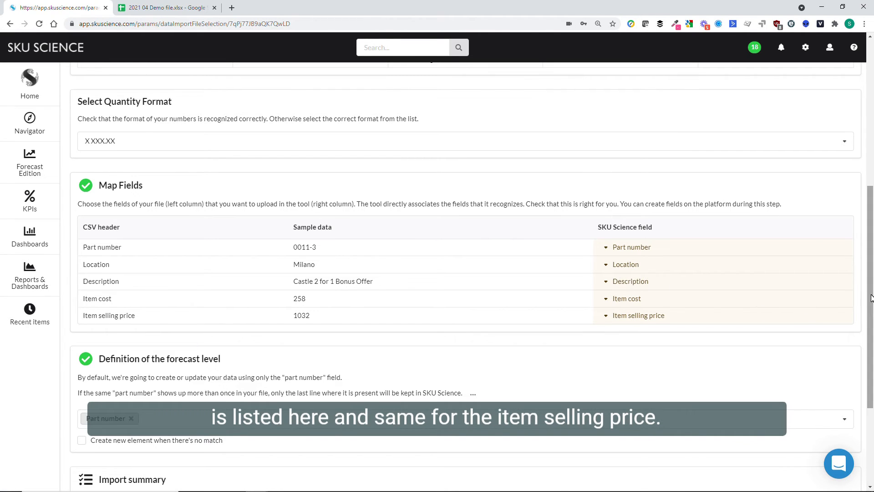
scroll(down, 3)
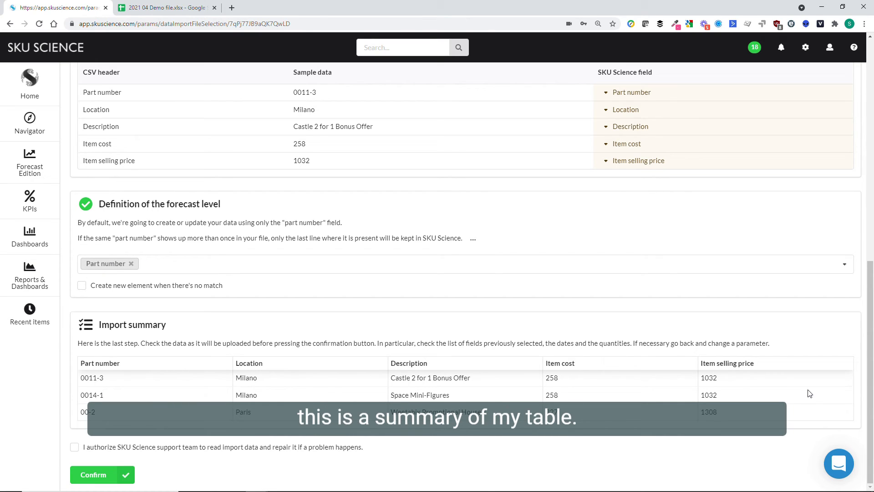
click(102, 474)
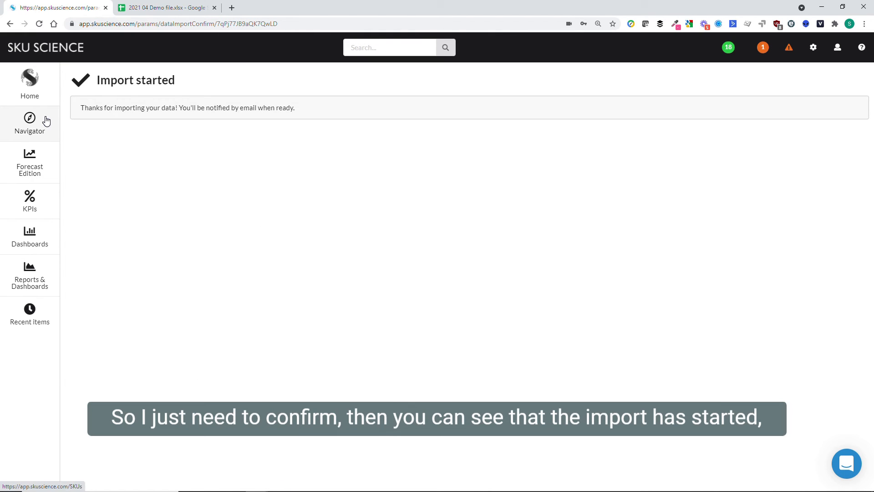
mouse_move(763, 46)
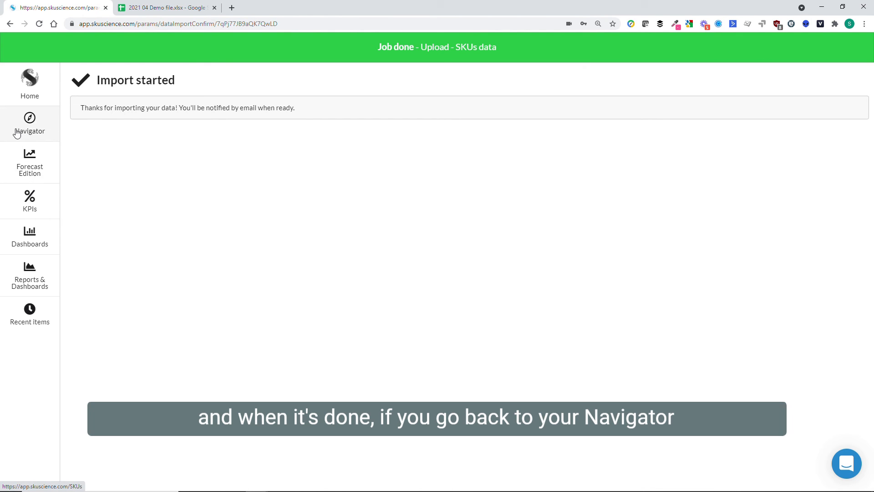
Return to the Navigator list of all ten SKUs after the job finishes
click(29, 124)
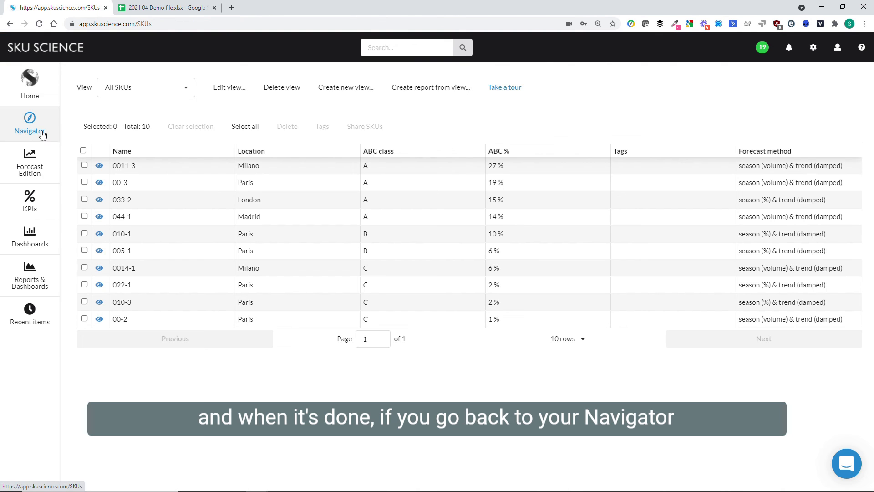
Verify imported cost, selling price and profit on items 0011-3, 00-3, 044-1 and 010-1
click(99, 166)
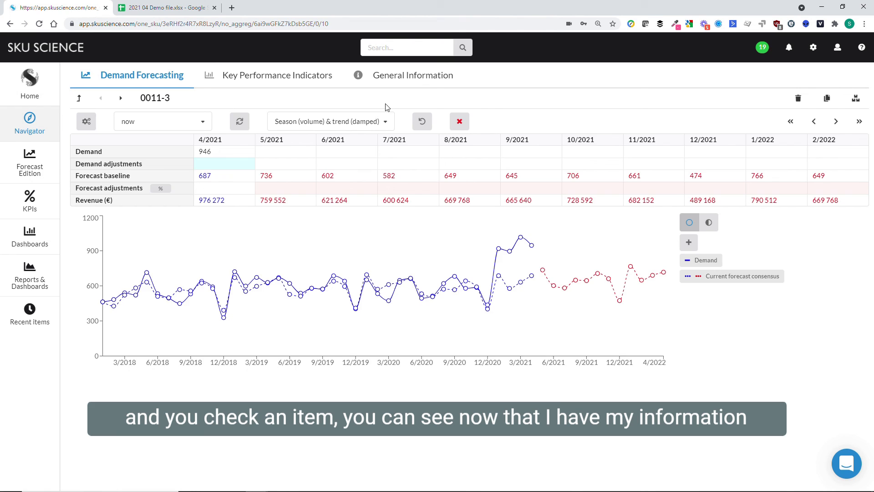
click(412, 75)
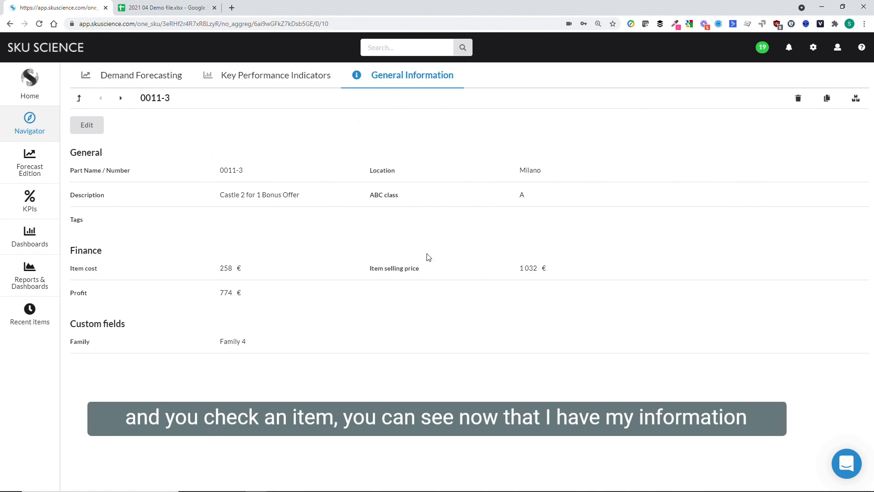
click(121, 98)
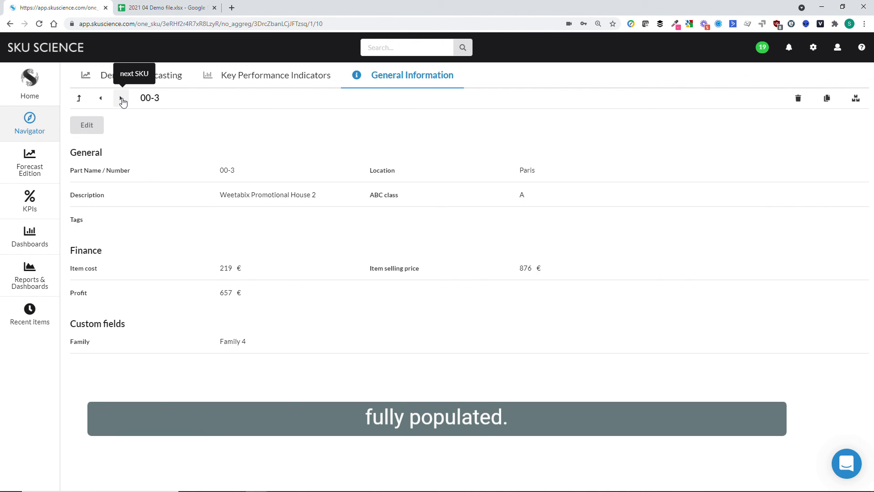
click(122, 98)
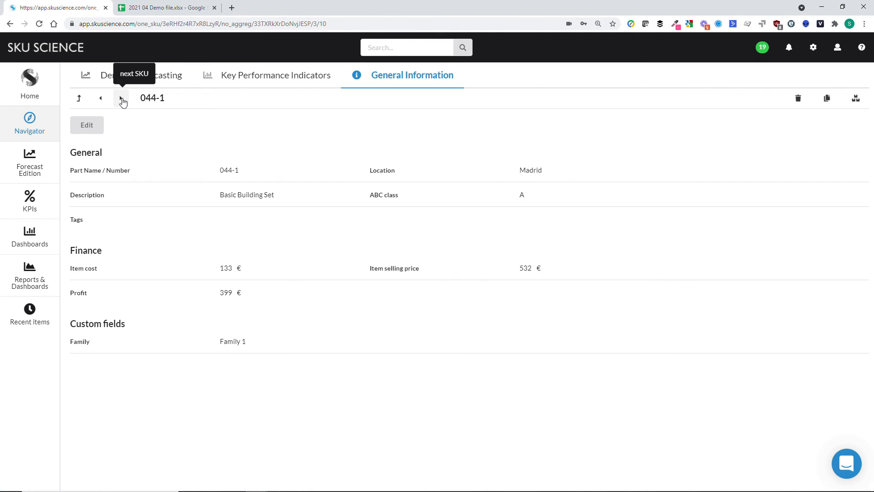
click(122, 100)
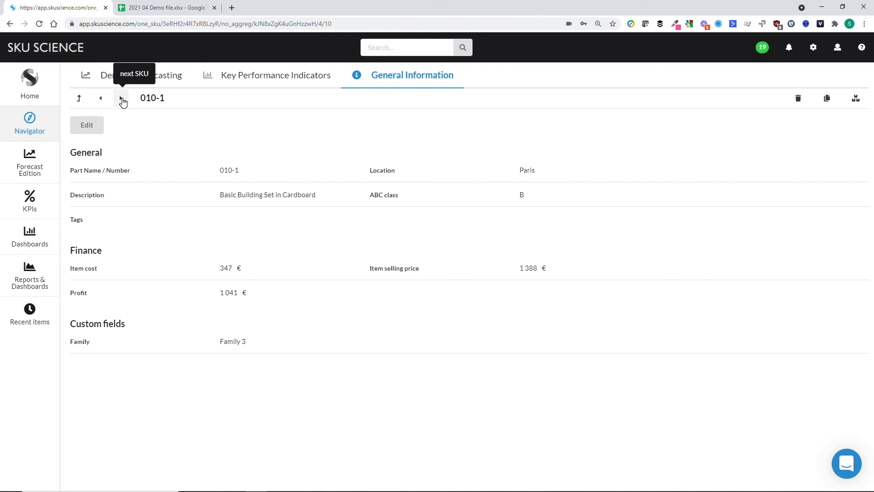